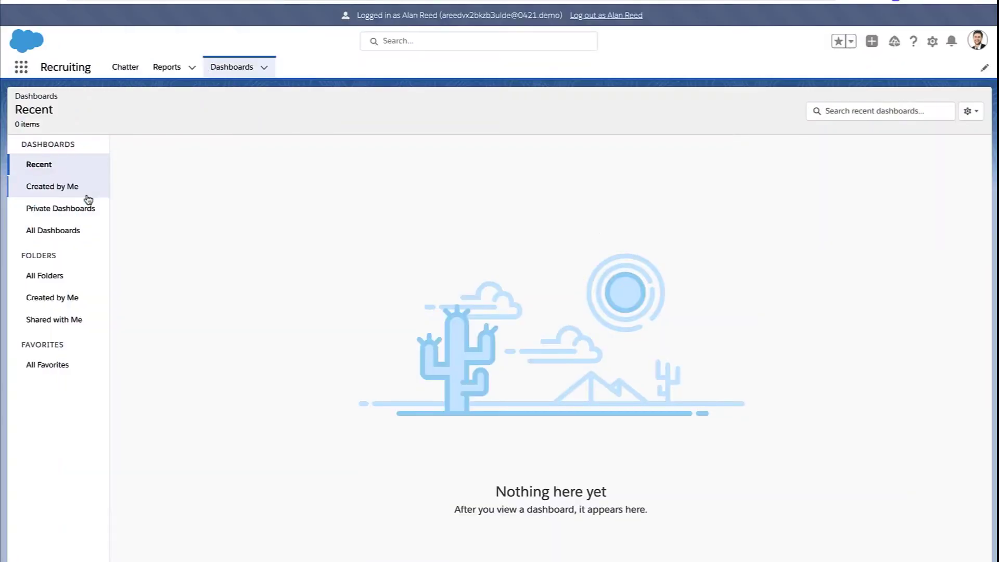
mouse_move(52, 186)
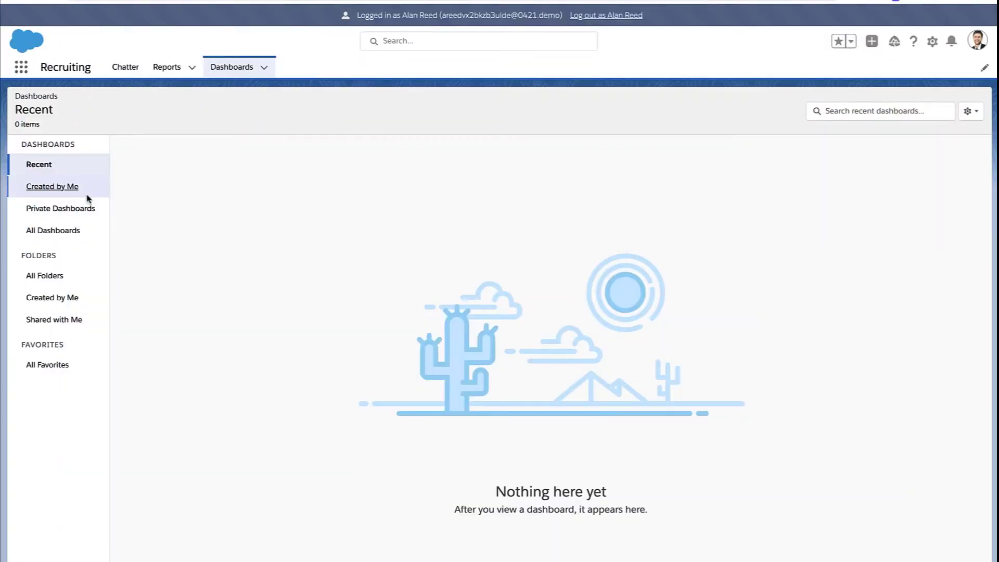
End the impersonated user session and return to the admin's Sales home page.
click(52, 186)
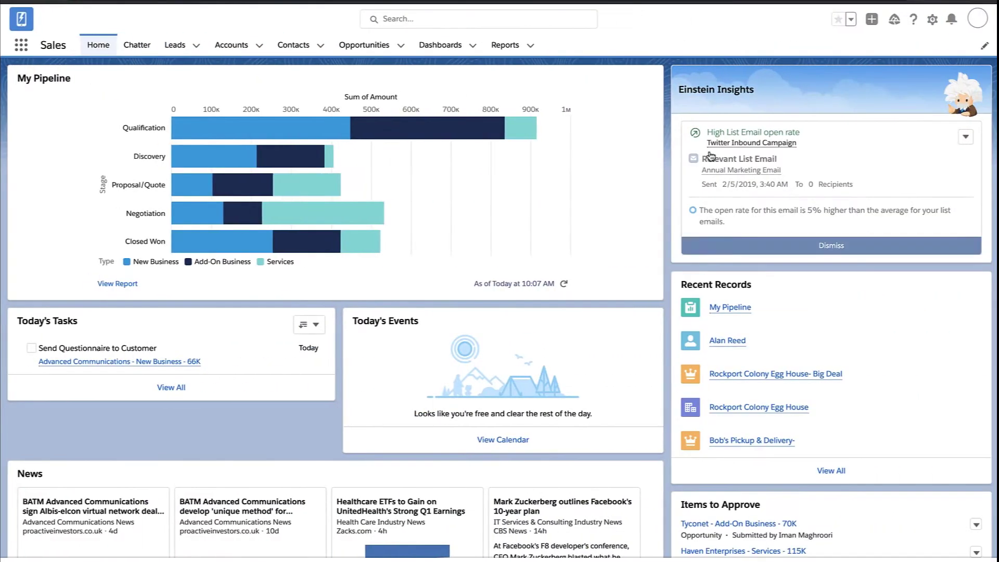
Go to Setup Home and expand the Users section under Administration.
click(932, 19)
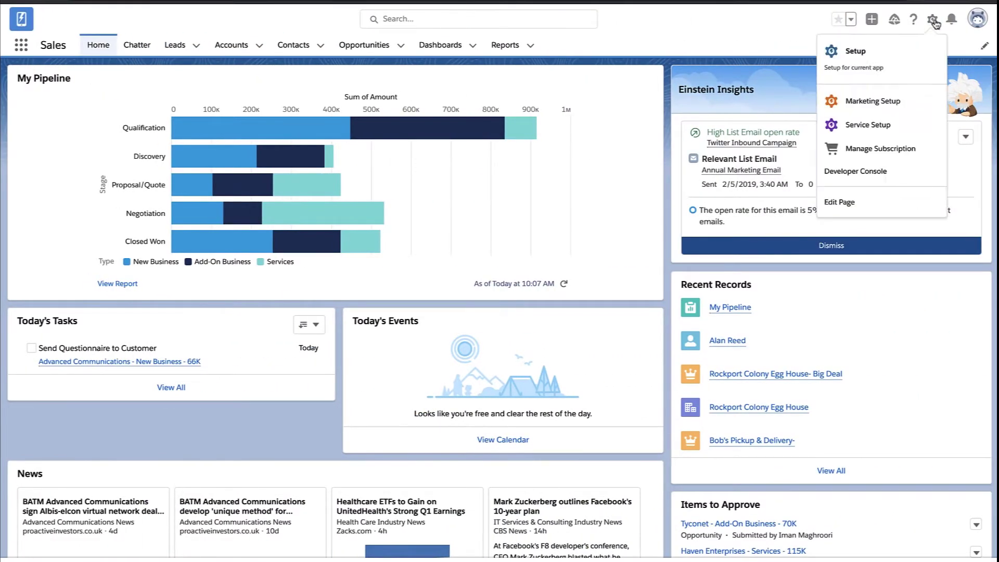
click(855, 51)
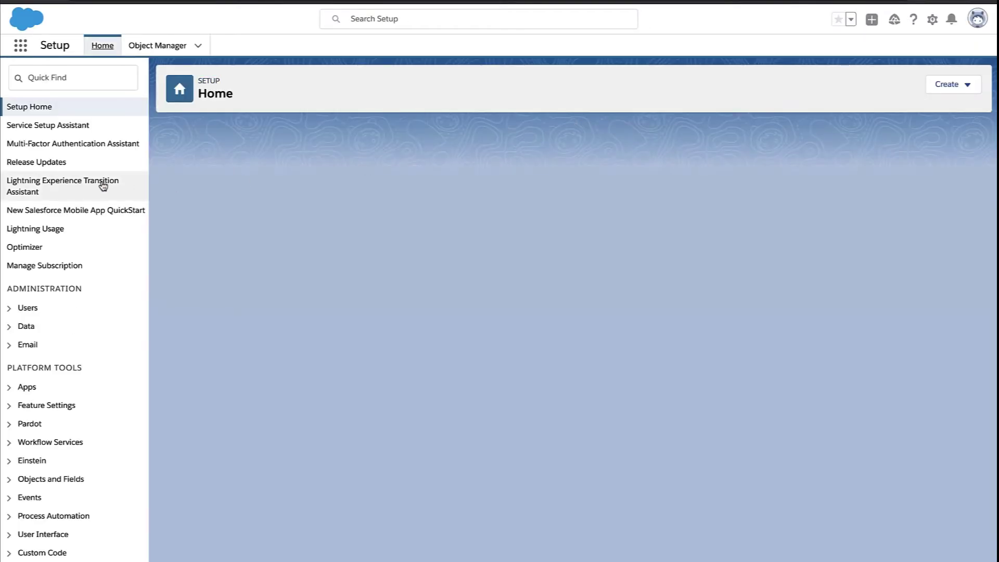
click(27, 308)
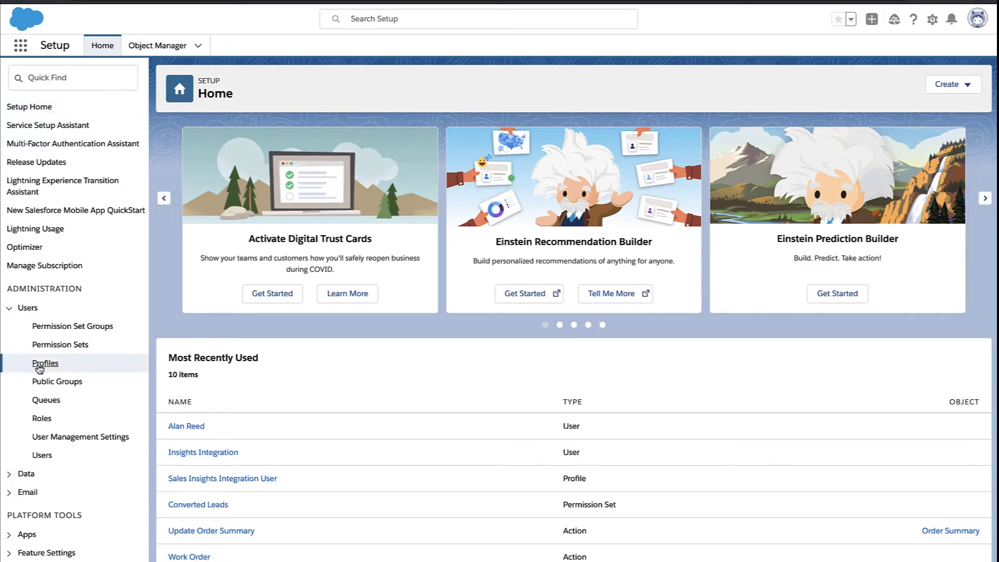
From the Profiles list, view the *Service profile's overview page.
click(45, 362)
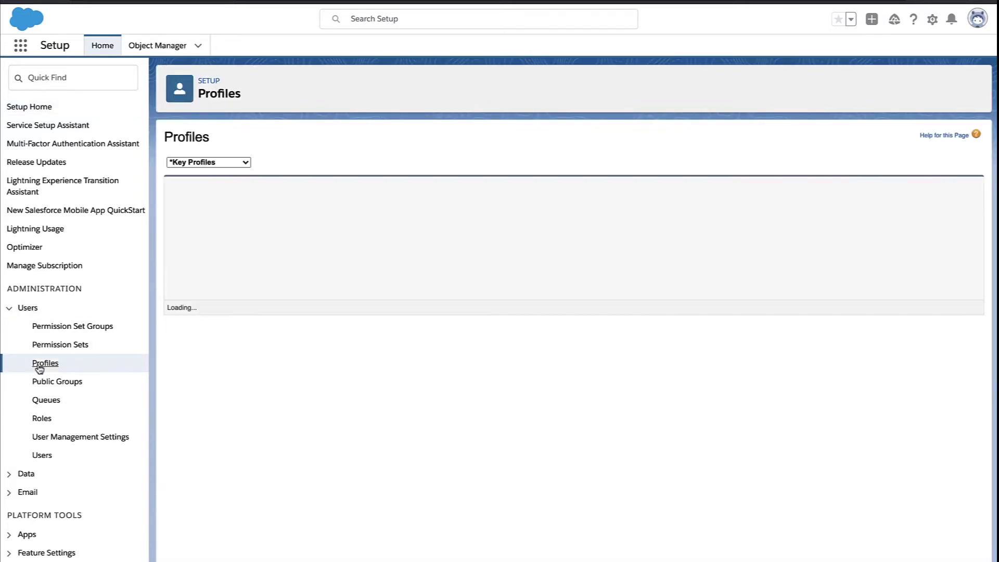
click(44, 362)
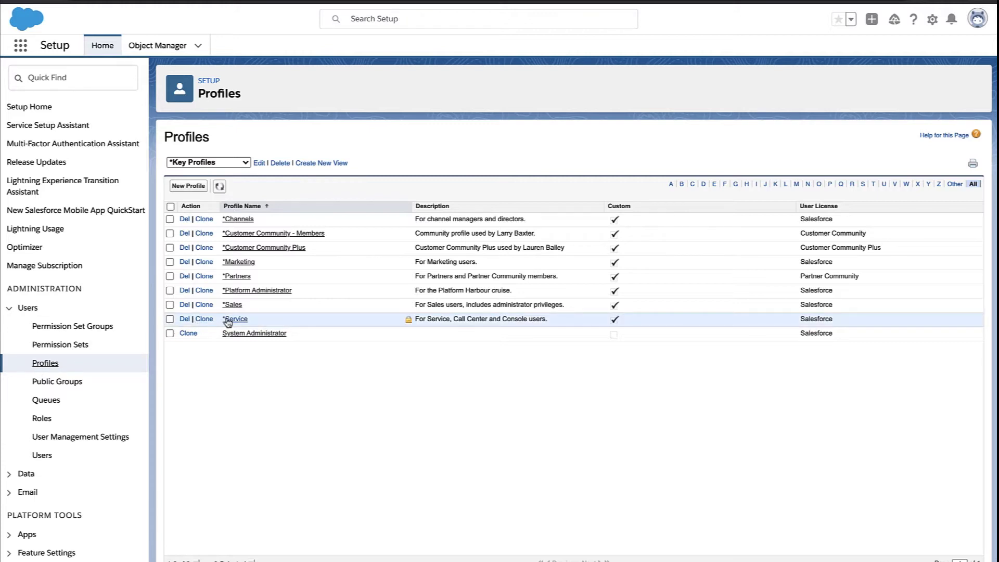
click(234, 318)
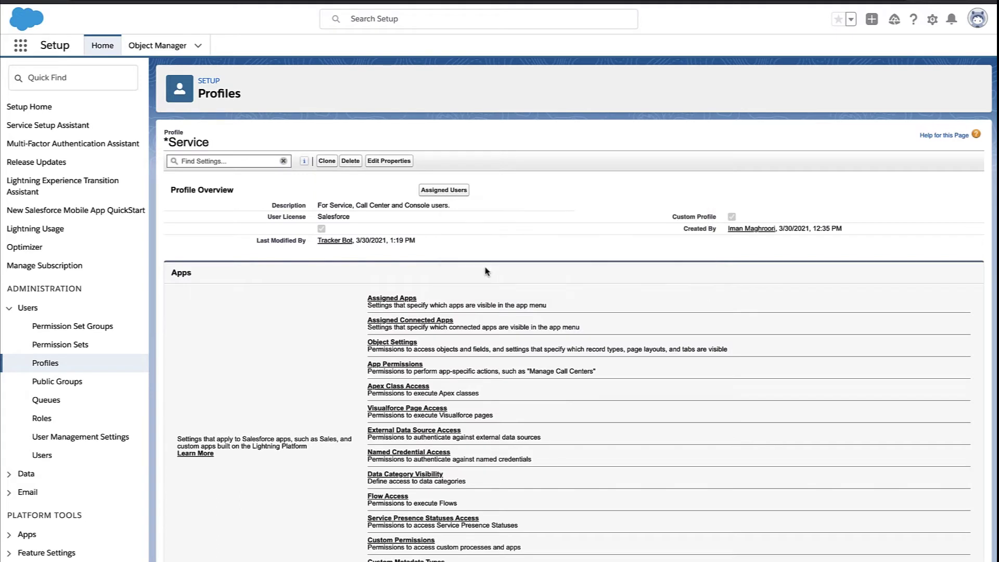
Search the *Service profile's settings for 'dashboard'.
click(223, 160)
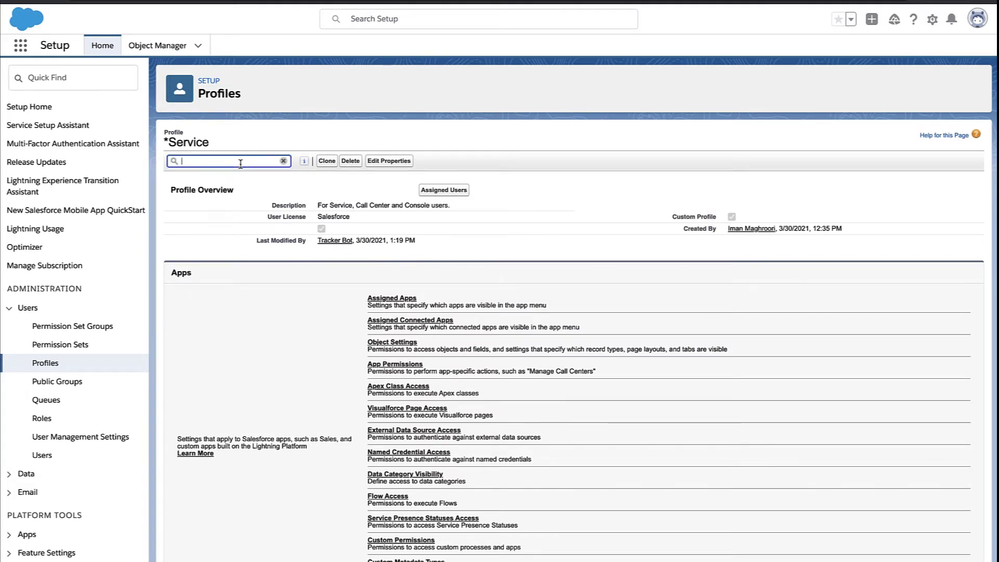
text(dash)
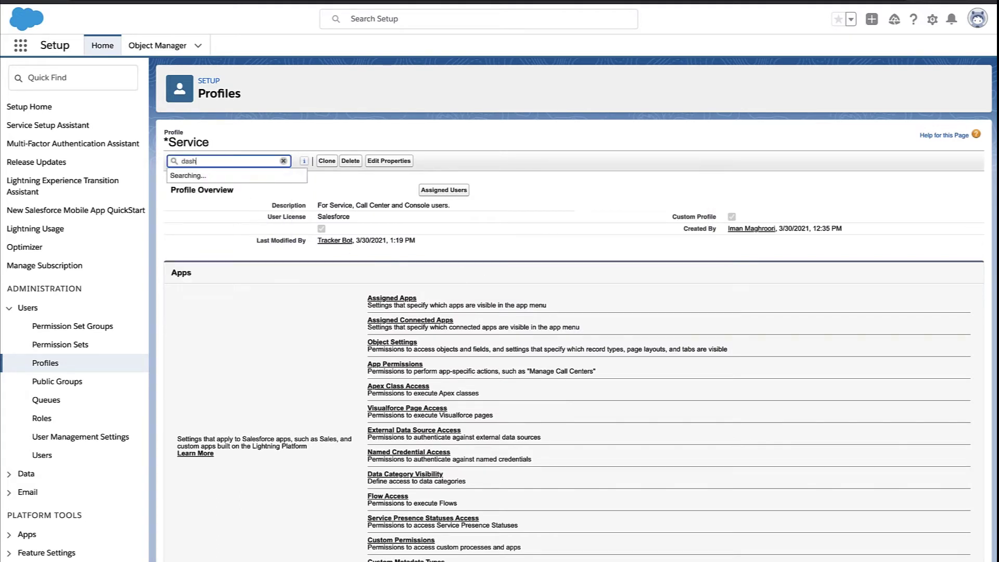
text(board)
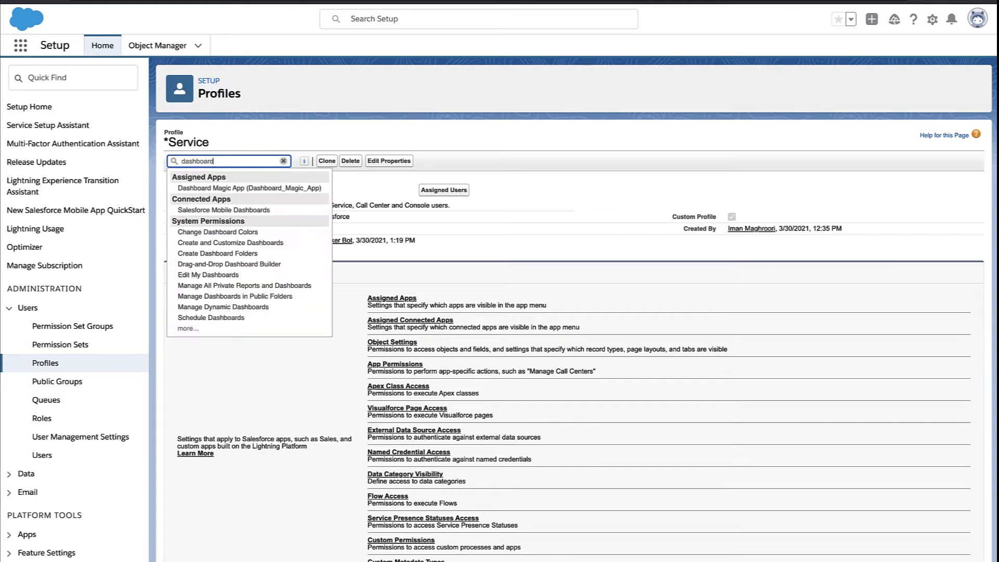
mouse_move(267, 185)
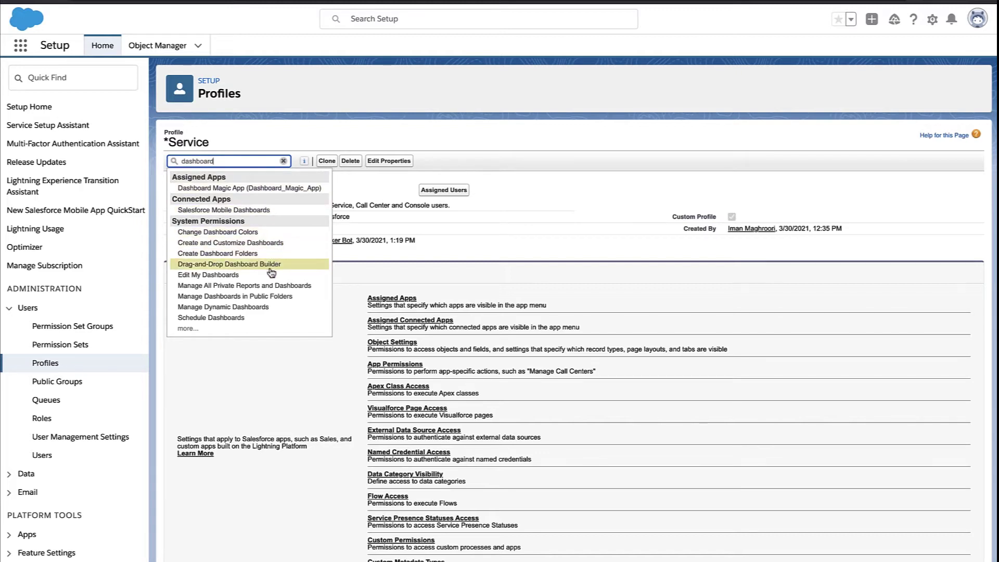
mouse_move(211, 318)
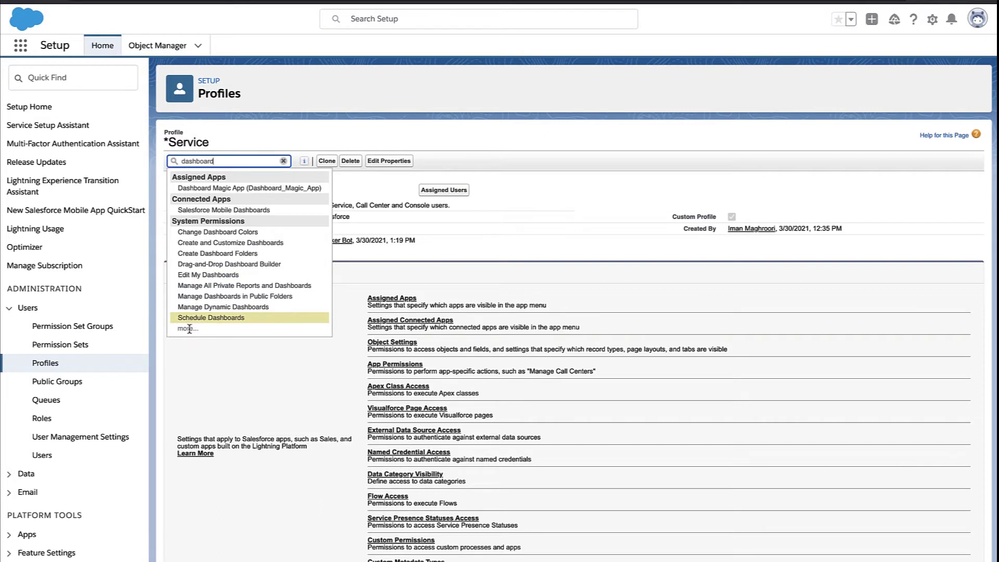
mouse_move(218, 231)
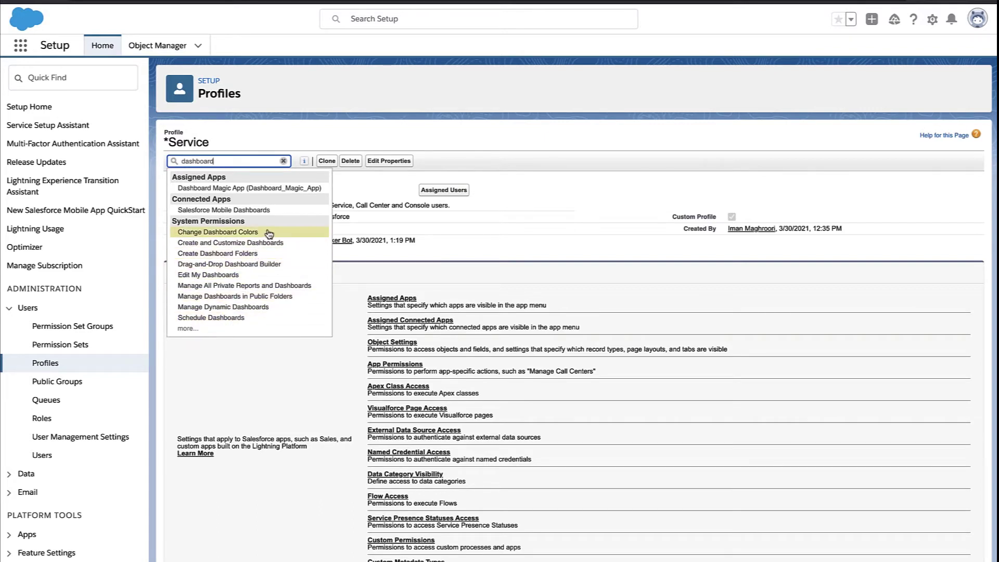
mouse_move(231, 242)
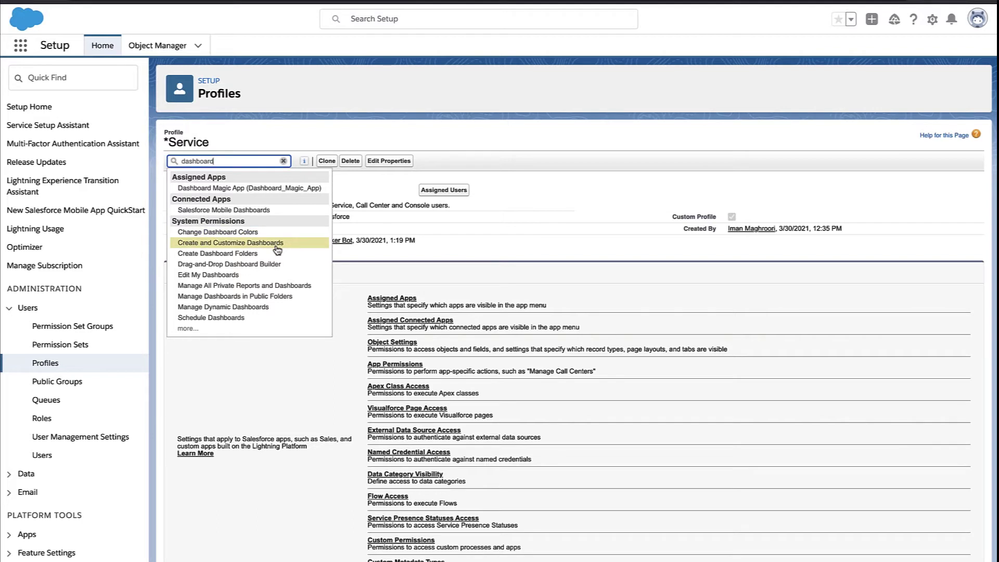
Follow the Create and Customize Dashboards result to the profile's System Permissions list.
click(283, 160)
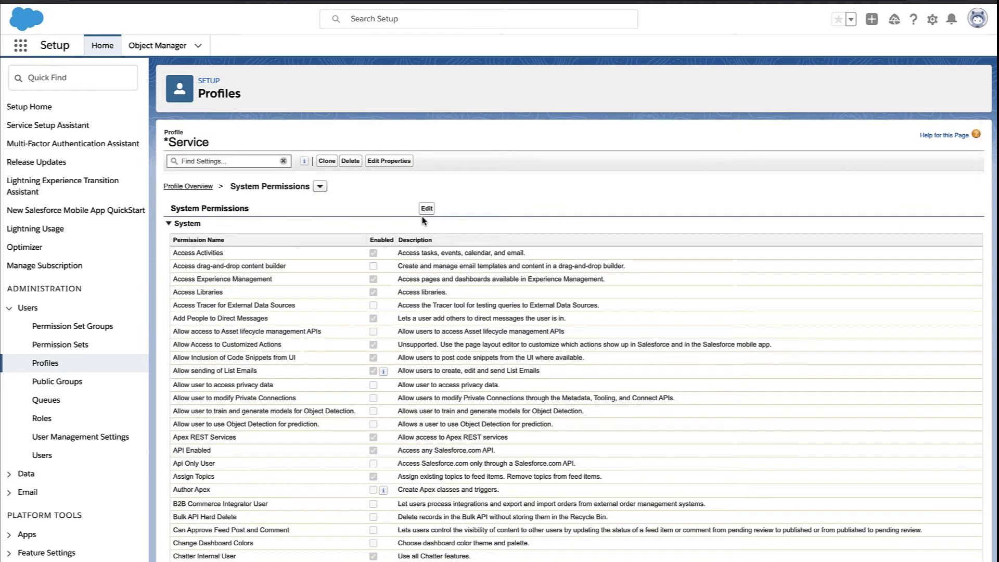
mouse_move(60, 344)
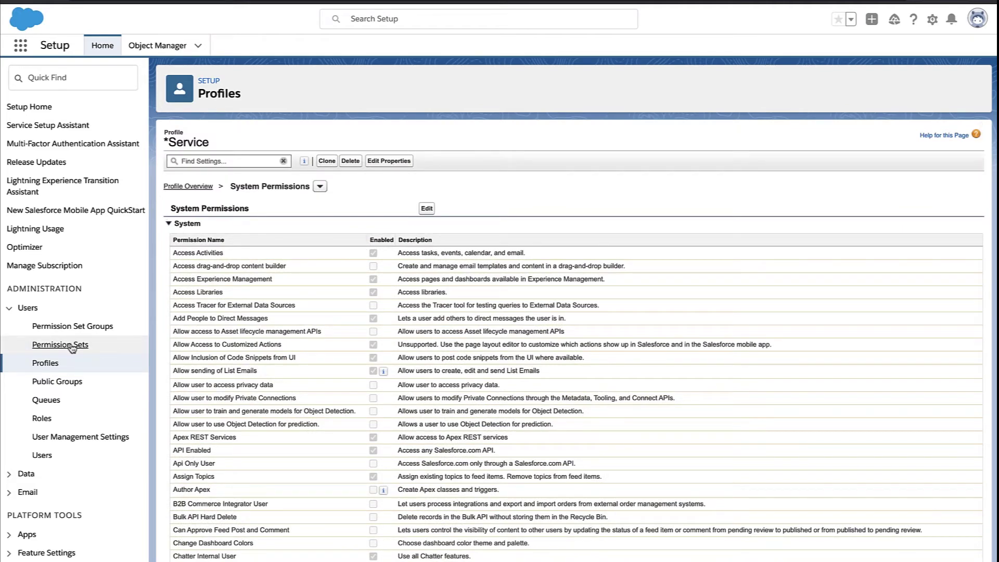
Create the 'Manage your Dashboard' permission set with description 'Every user with this perm' and save it.
click(61, 345)
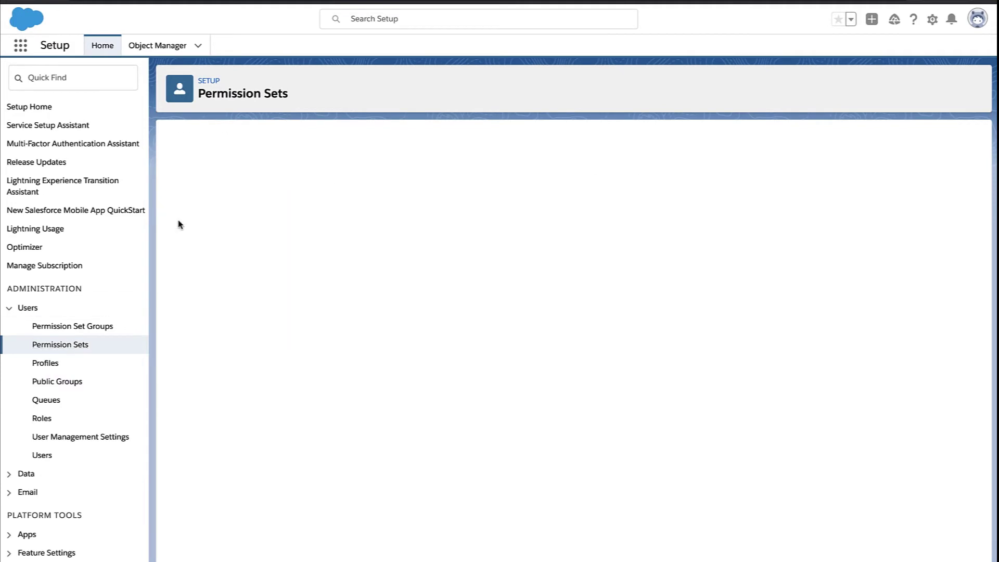
text(Every user with this permo)
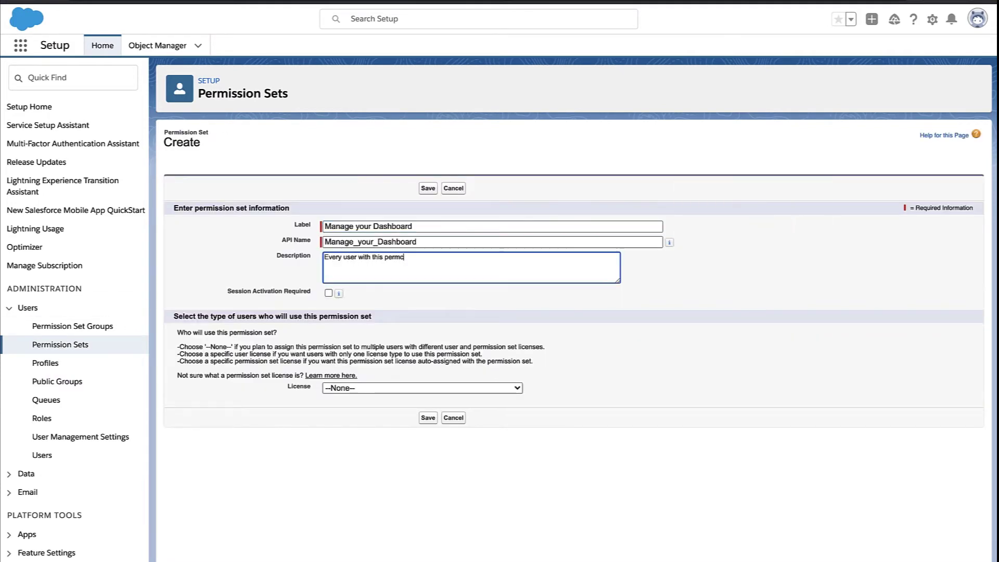
click(426, 417)
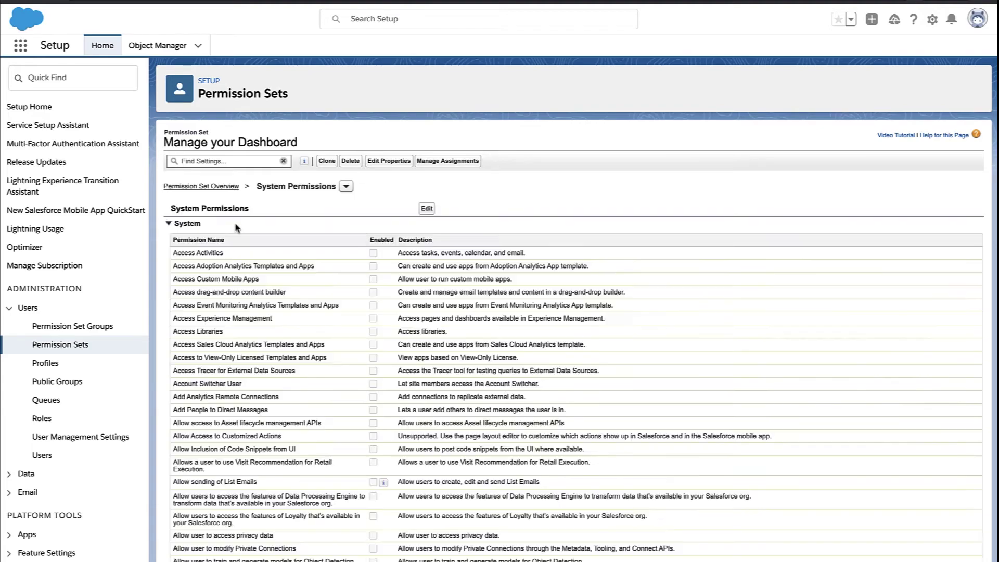
Find 'Create and Customize Dashboards' in the set's System Permissions and enable it.
scroll(down, 3)
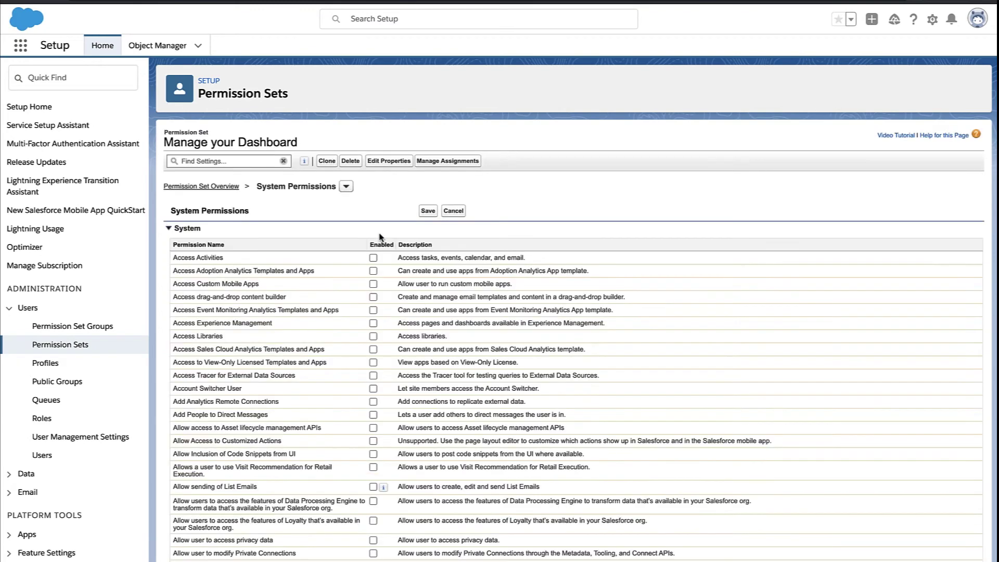
text(create)
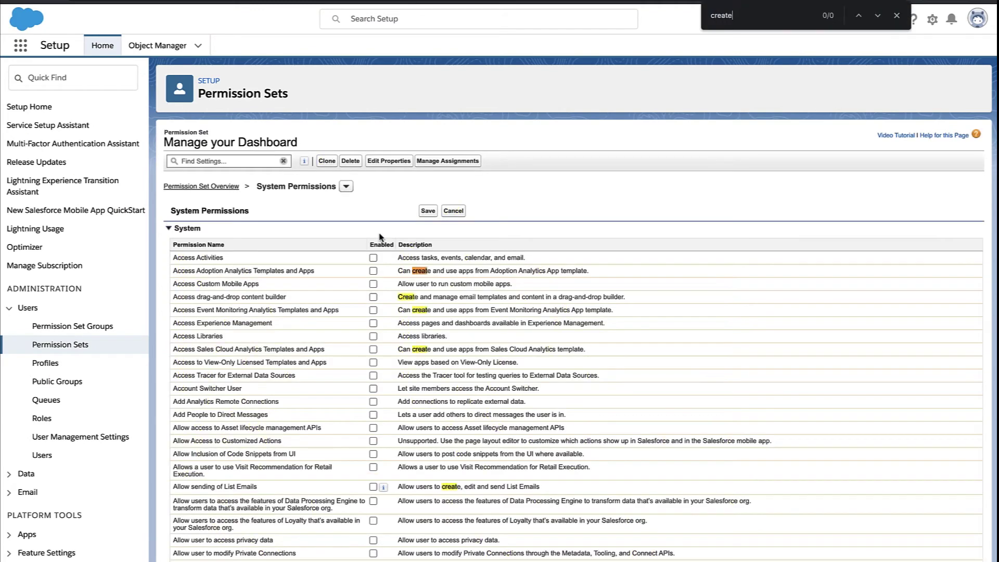
text(and cust)
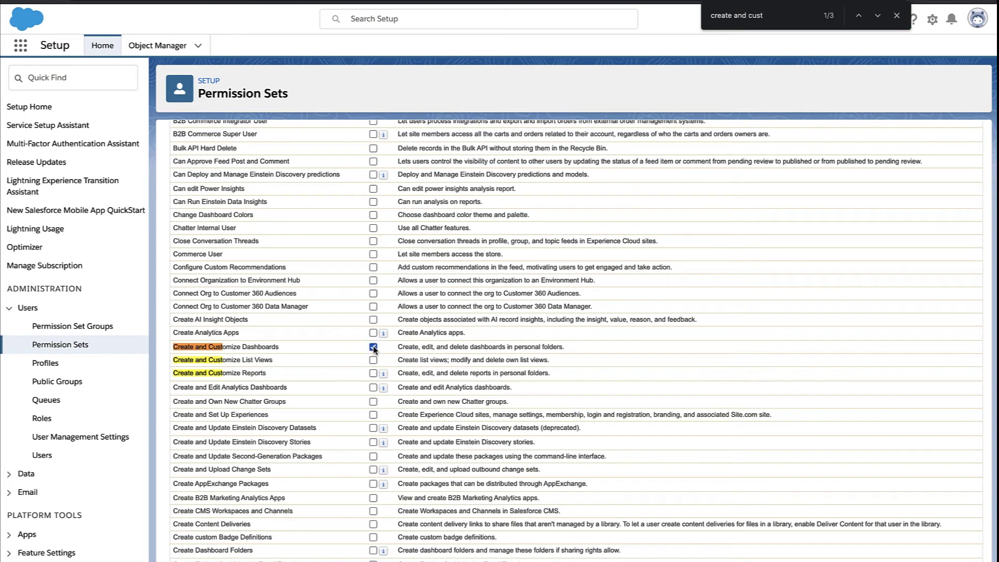
click(374, 347)
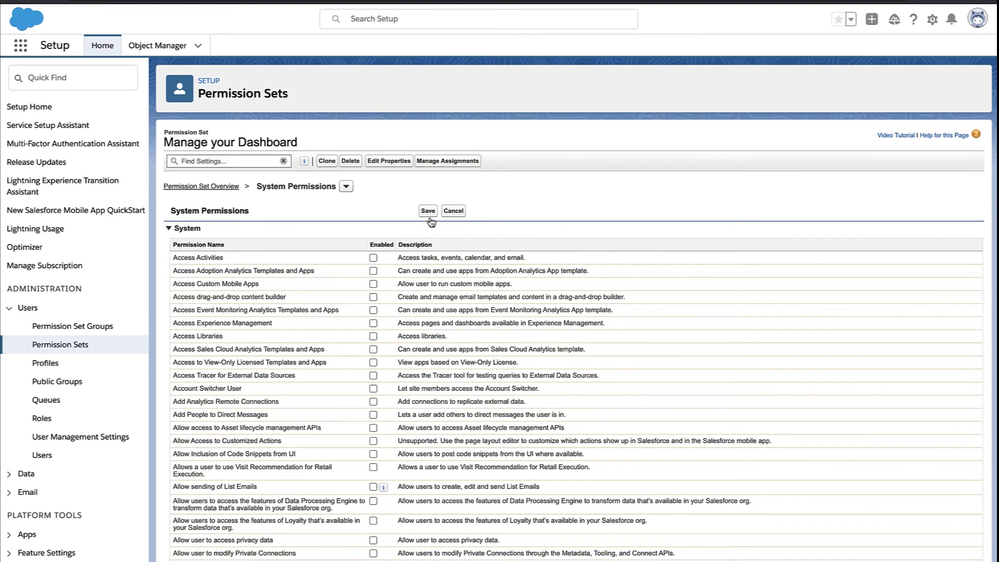
Save the system permission changes and confirm them in the Permission Changes dialog.
click(428, 211)
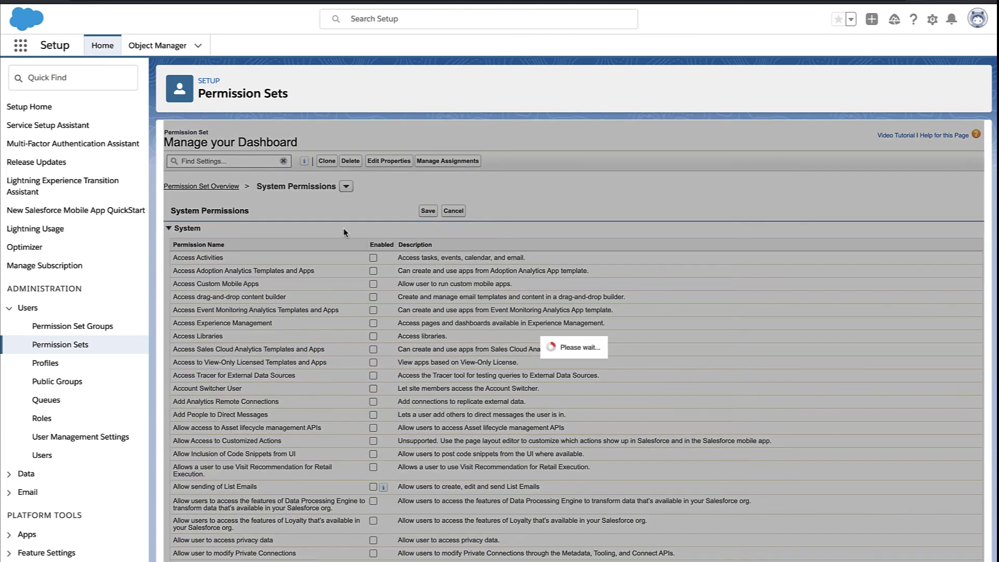
click(426, 210)
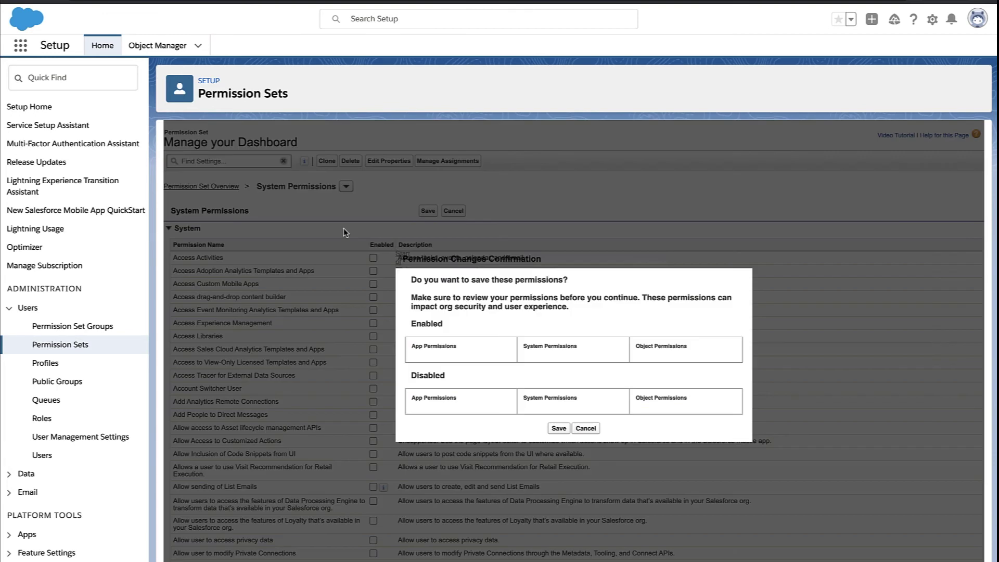
click(558, 428)
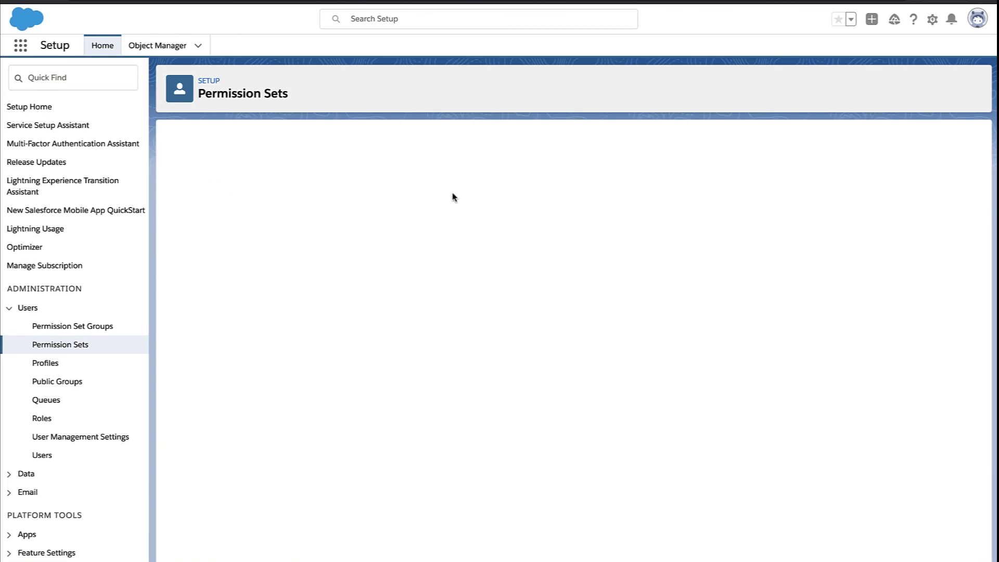
mouse_move(482, 146)
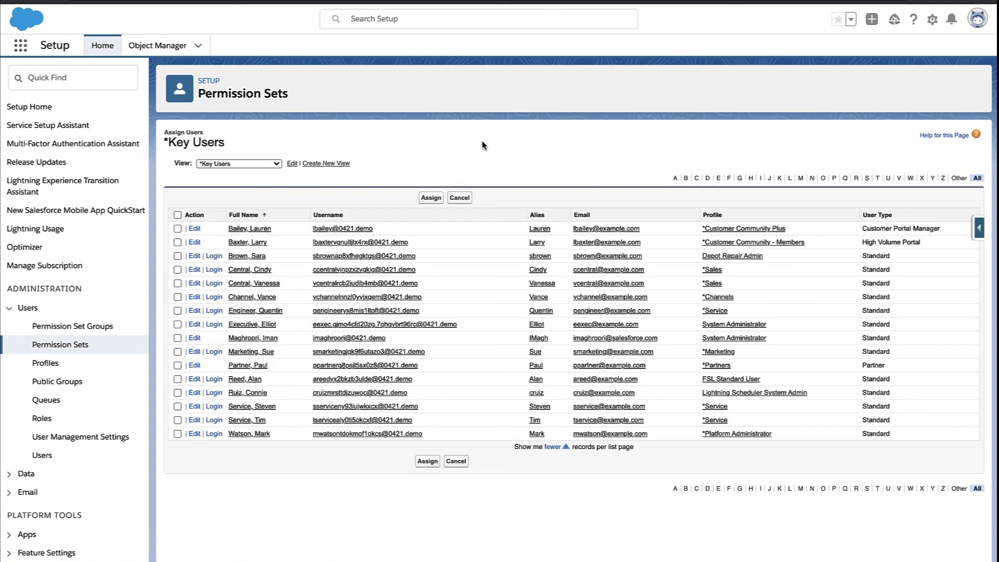
click(178, 379)
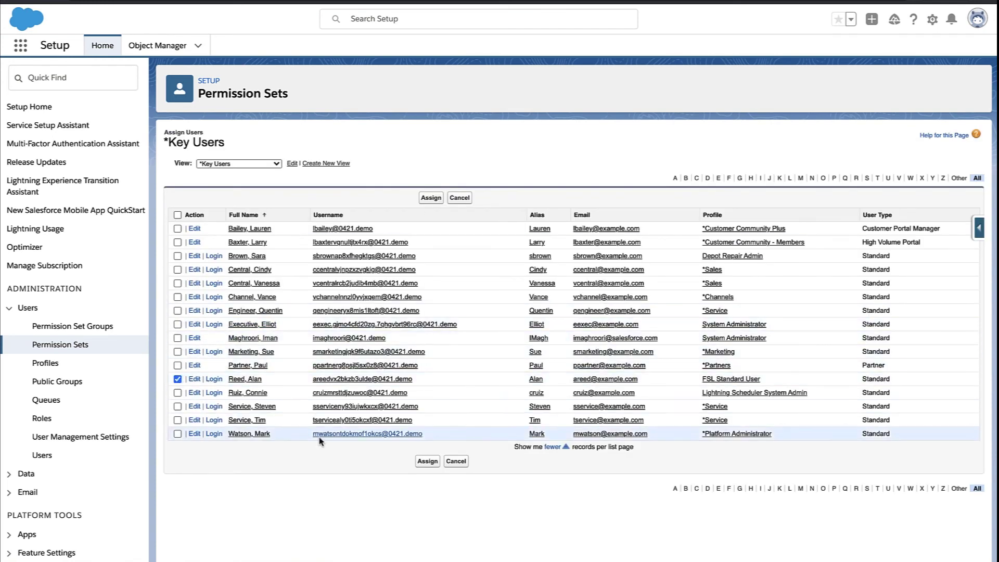
click(430, 198)
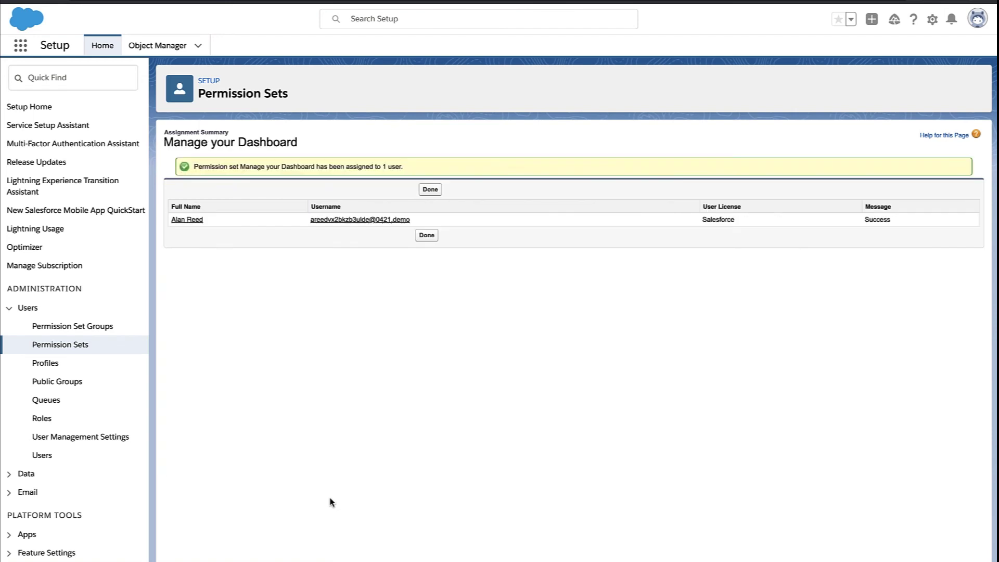
click(429, 190)
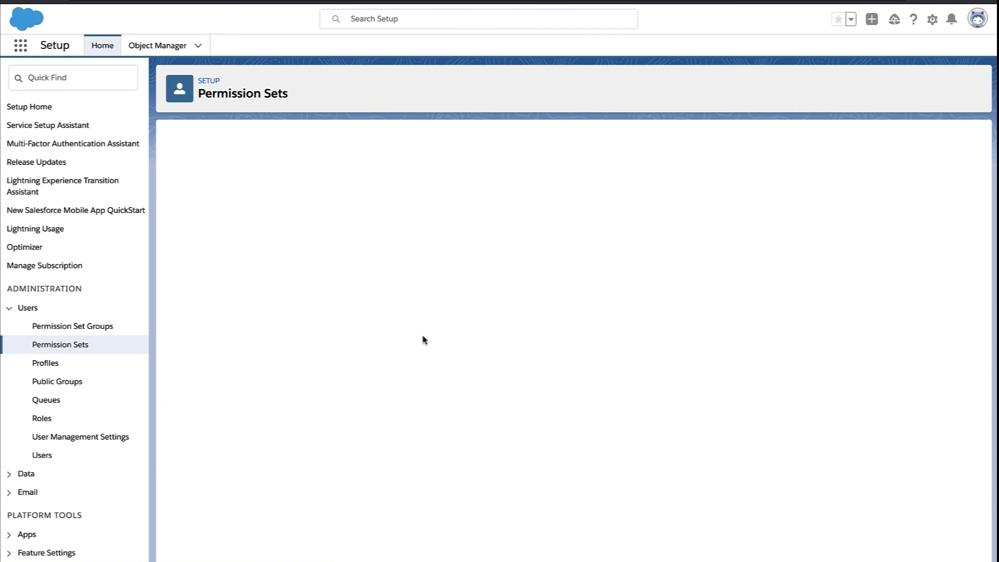